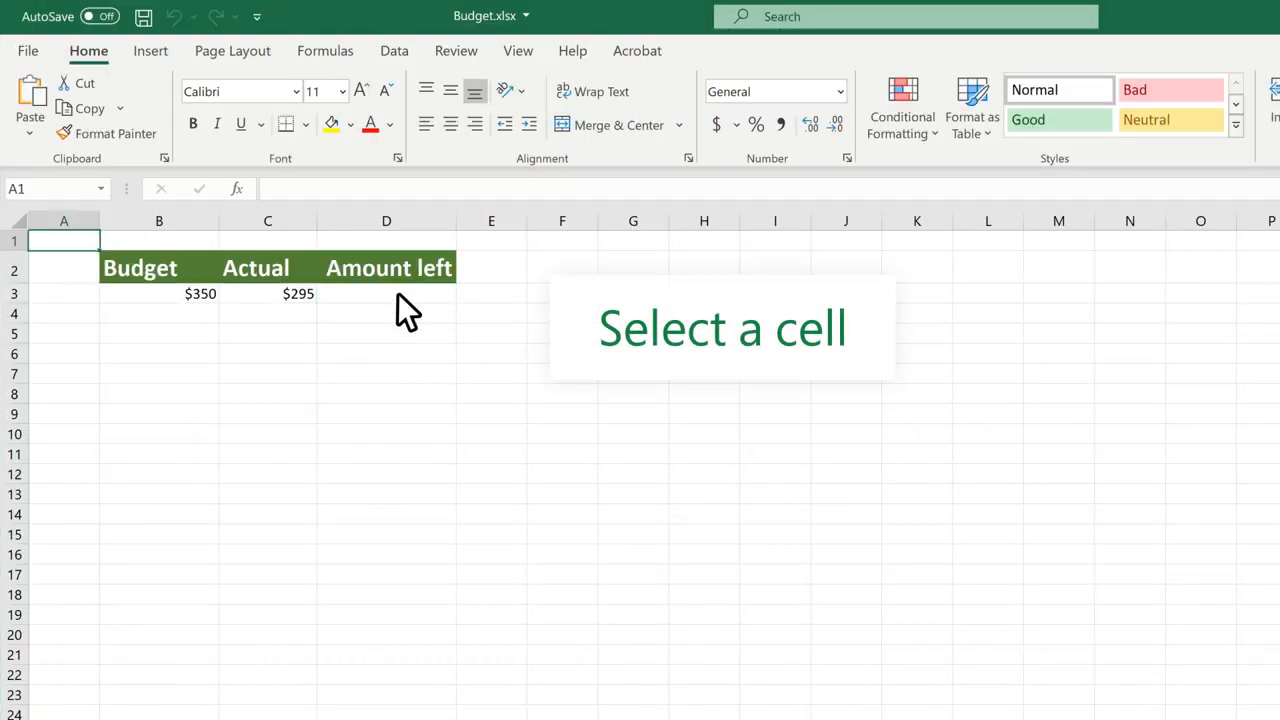
# Enter the formula =B3-C3 in D3 so Amount left is Budget minus Actual.
pyautogui.click(386, 292)
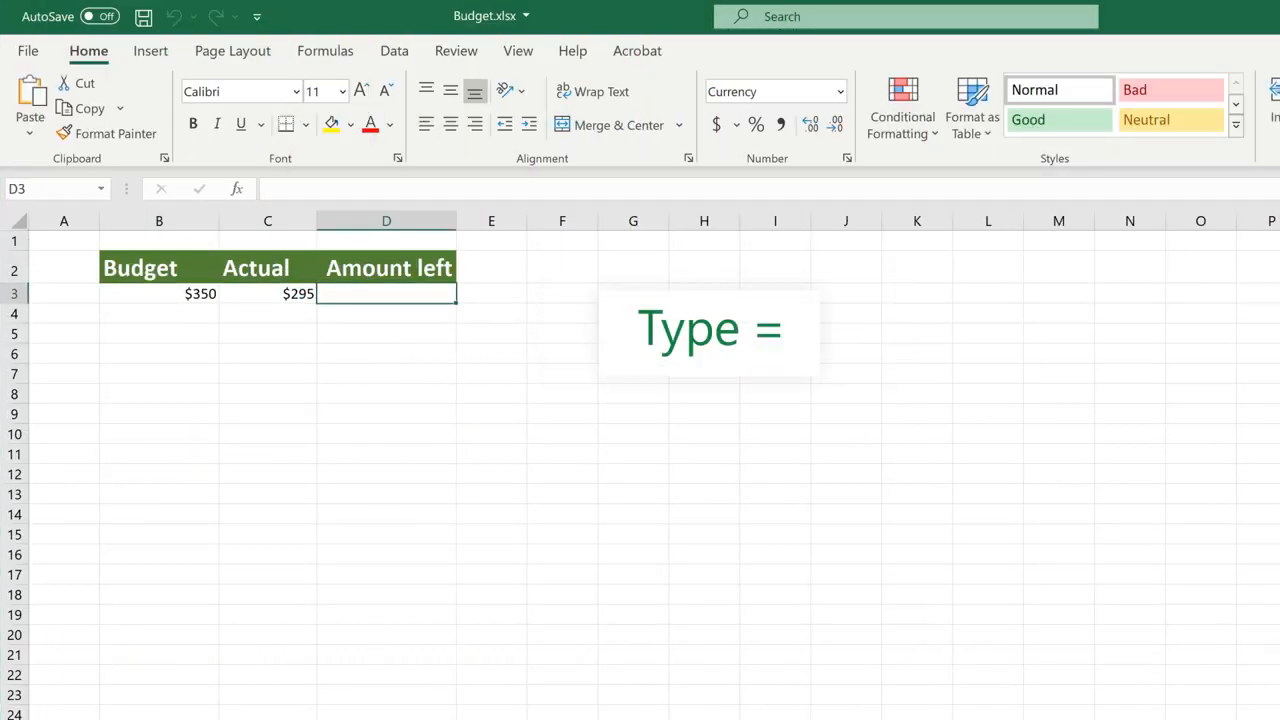
pyautogui.write('=B3')
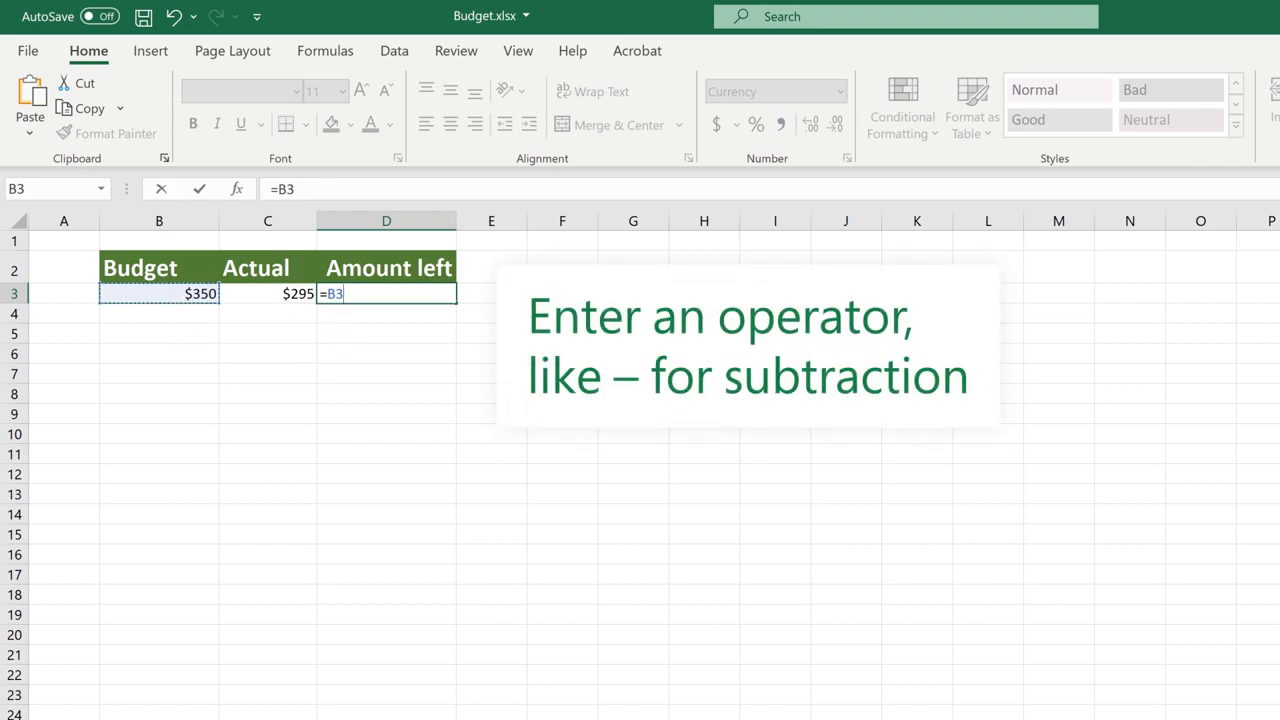
pyautogui.write('-')
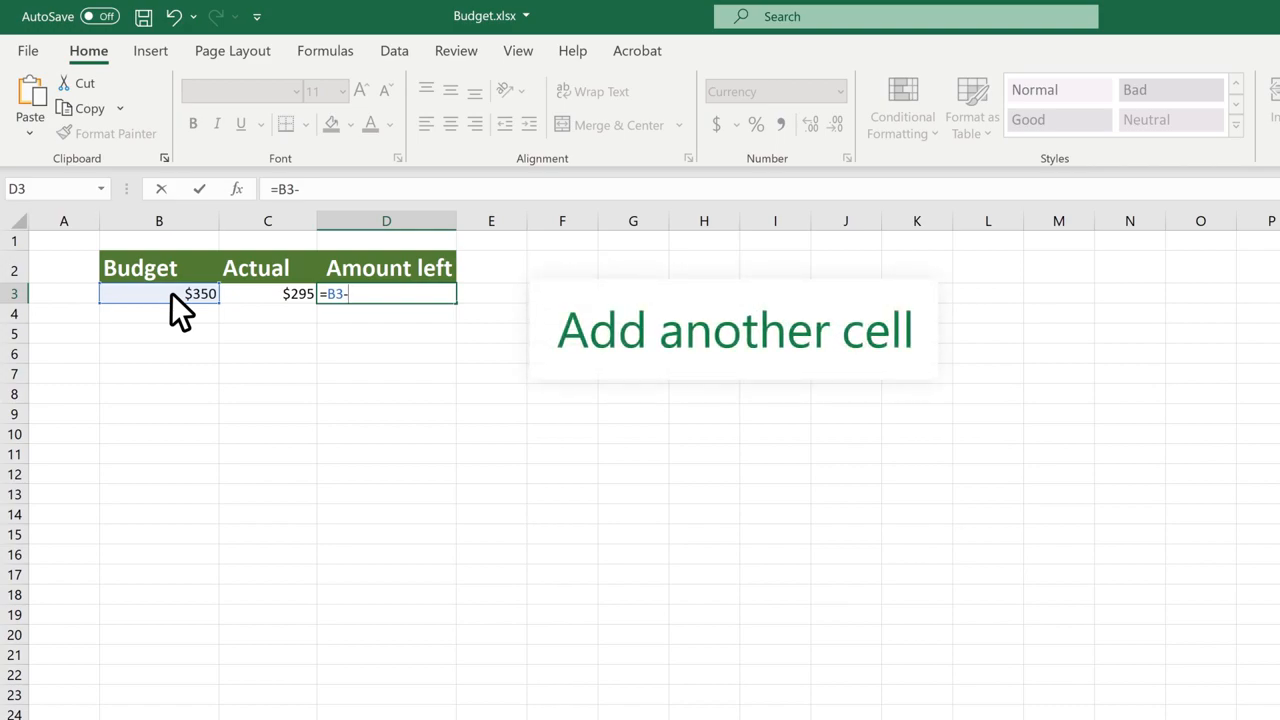
pyautogui.click(268, 292)
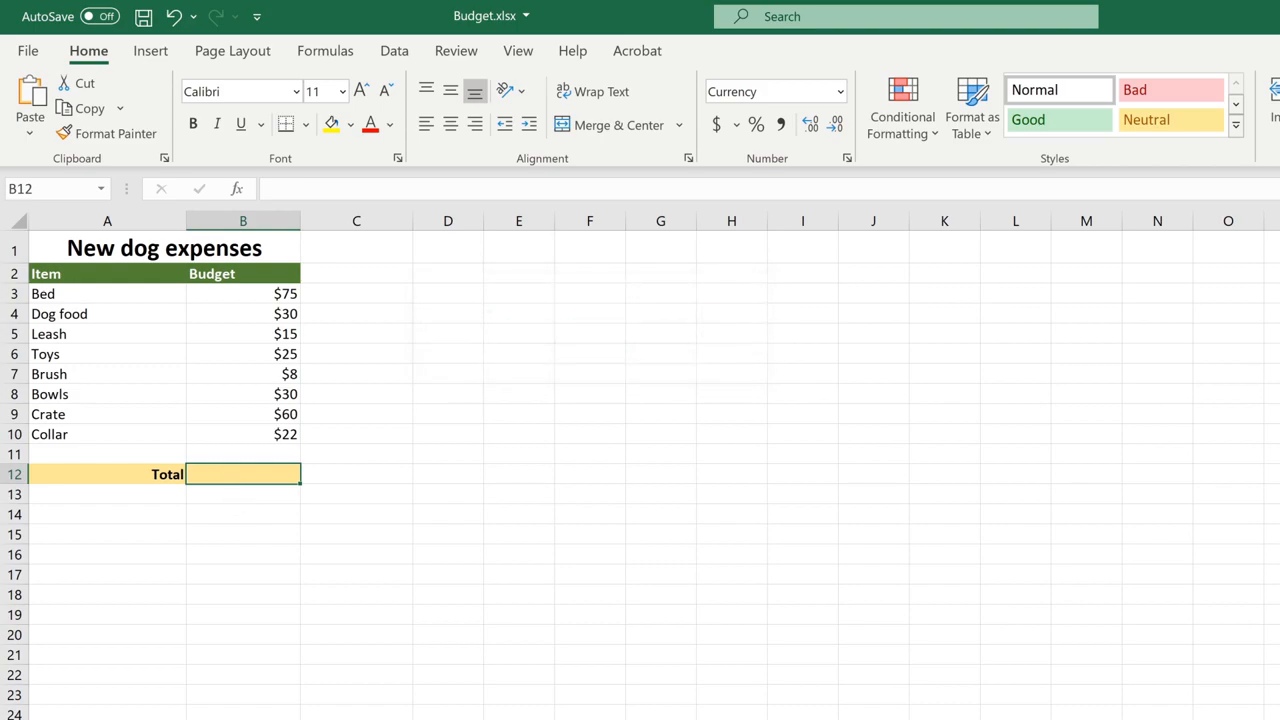
# Enter =SUM(B3:B10) in the Total row, summing Bed through Collar budgets to $265.
pyautogui.write('=')
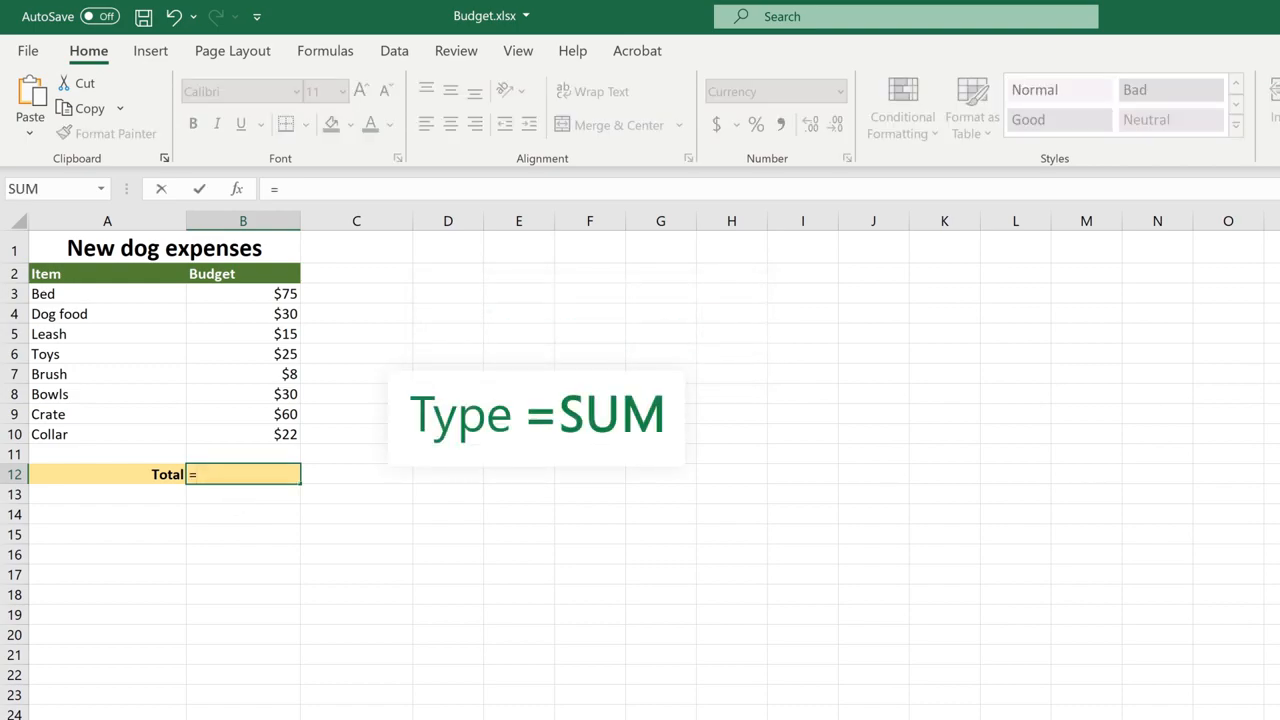
pyautogui.write('SUM')
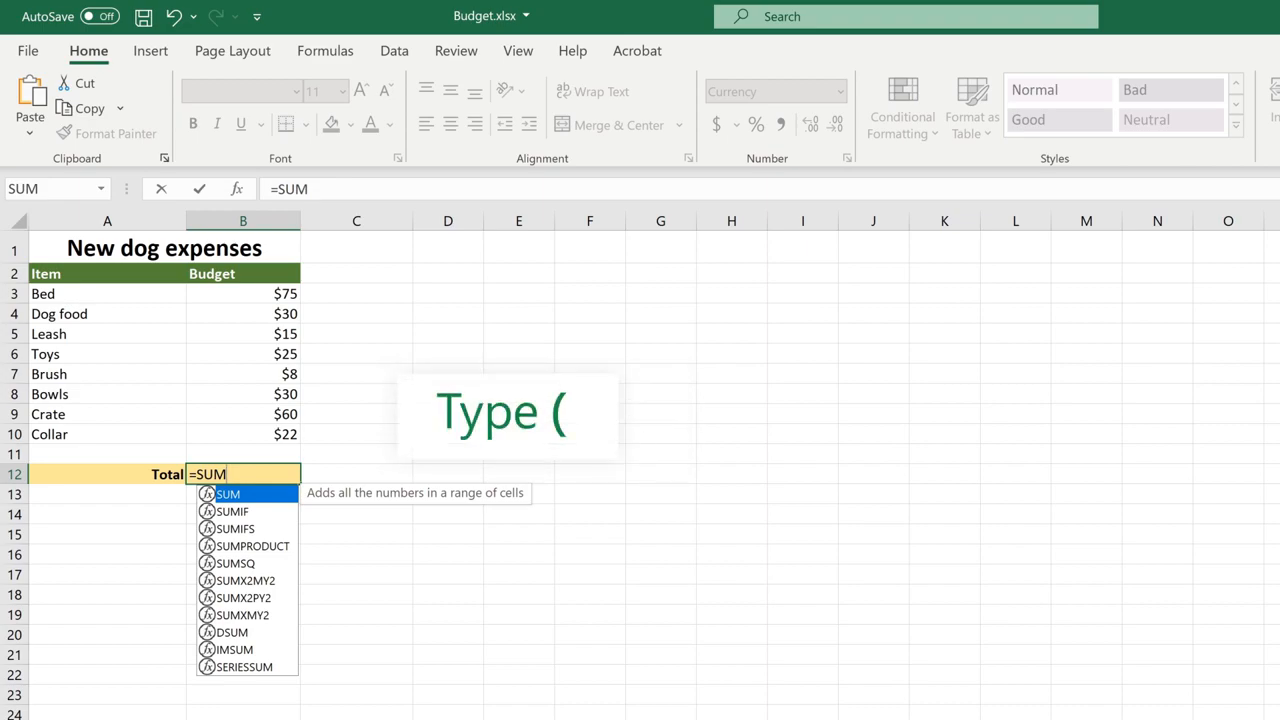
pyautogui.write('(')
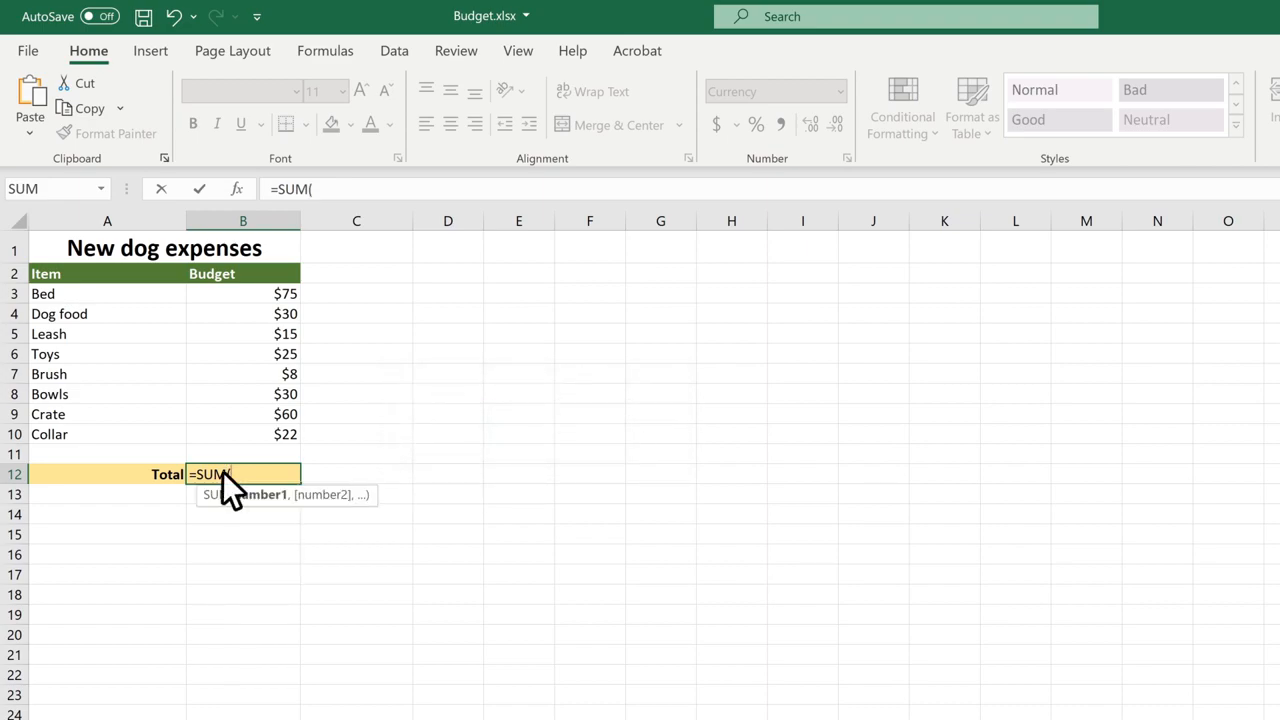
pyautogui.click(242, 292)
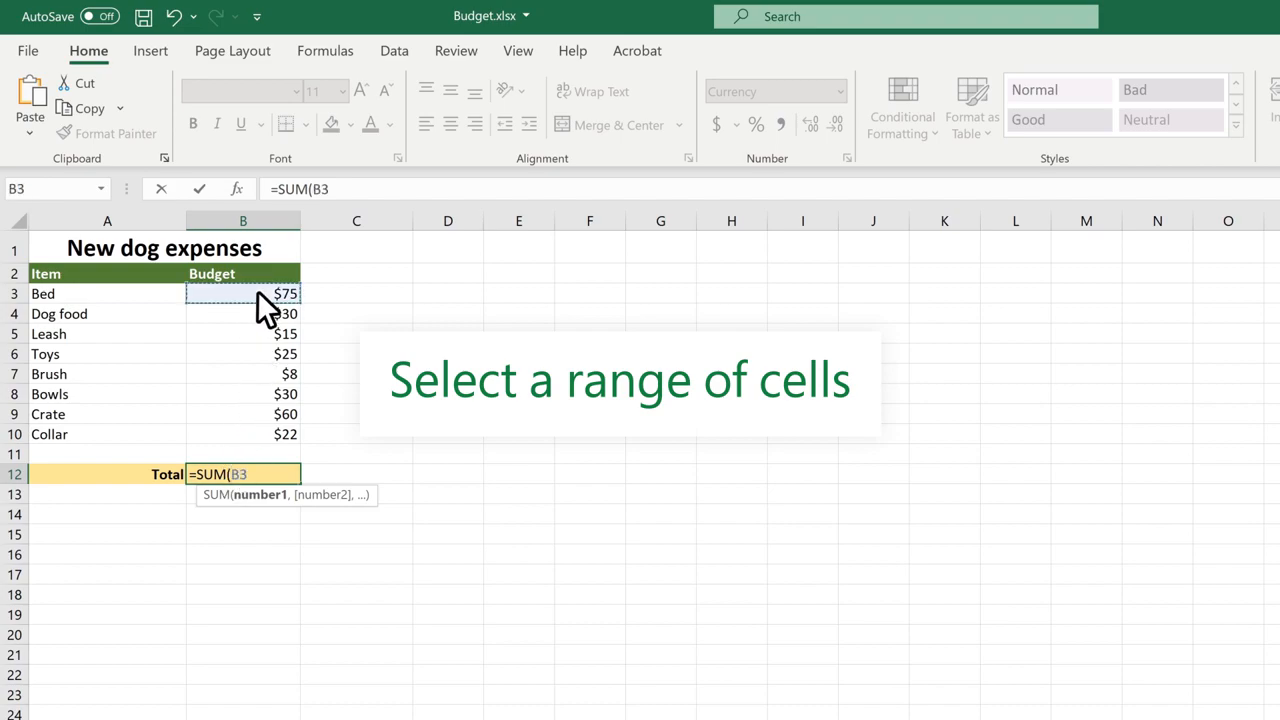
pyautogui.moveTo(242, 292); pyautogui.dragTo(242, 434)
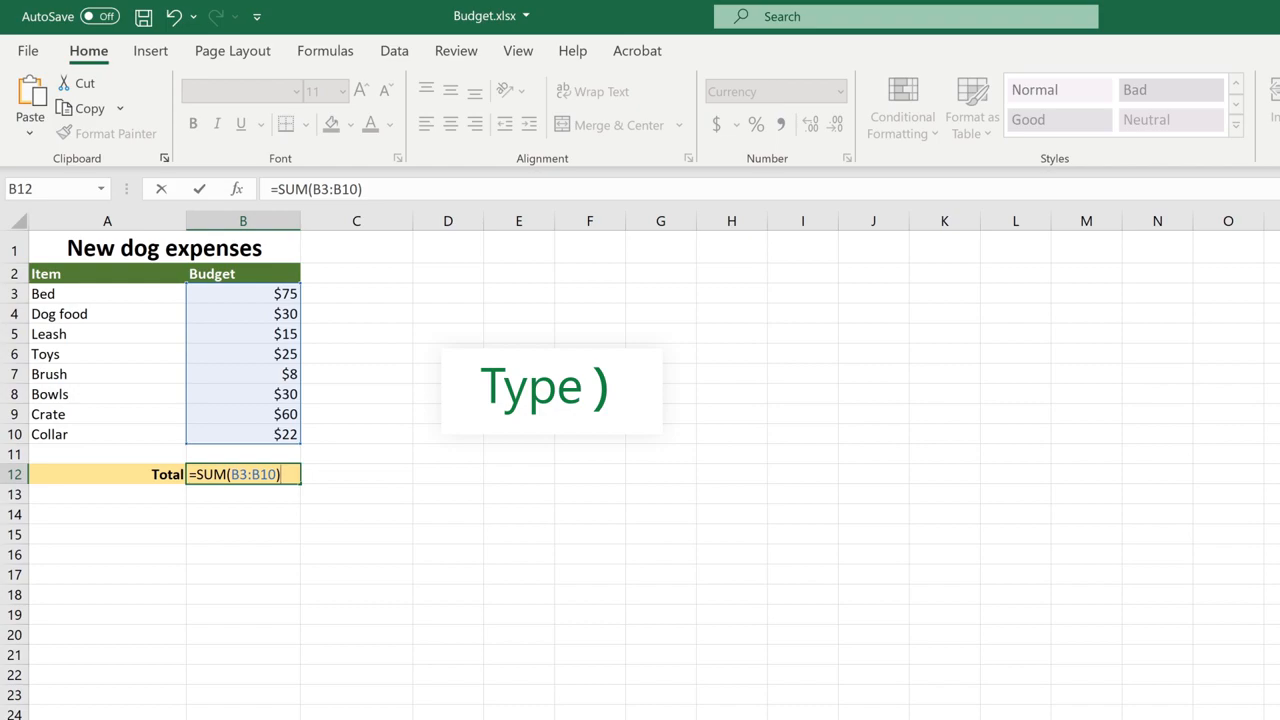
pyautogui.press('enter')
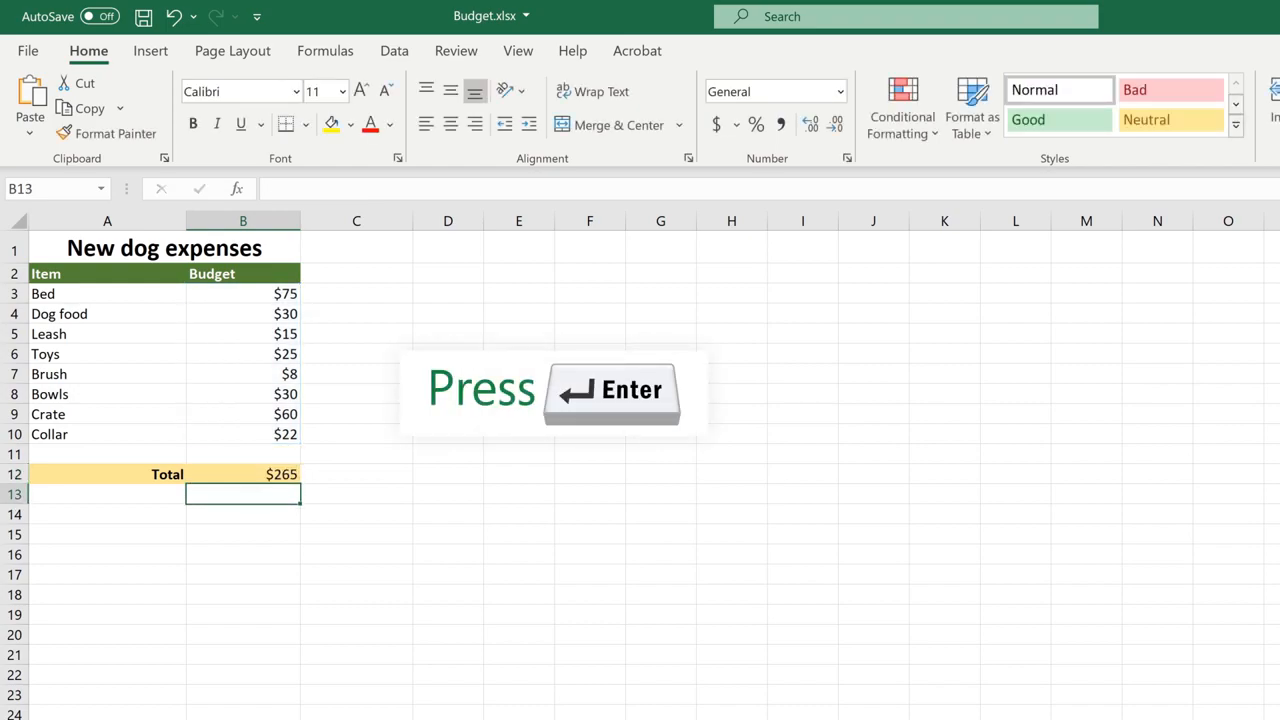
# Go to File > New to show the blank workbook and template options.
pyautogui.press('enter')
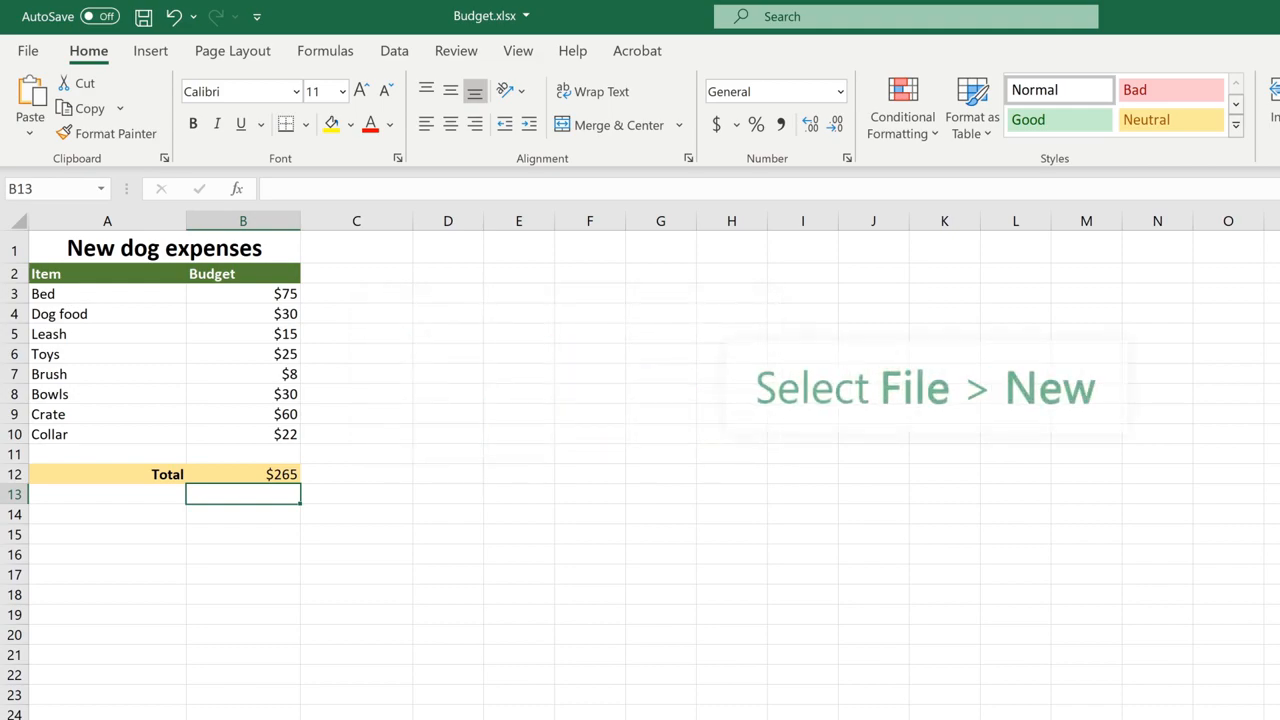
pyautogui.click(28, 50)
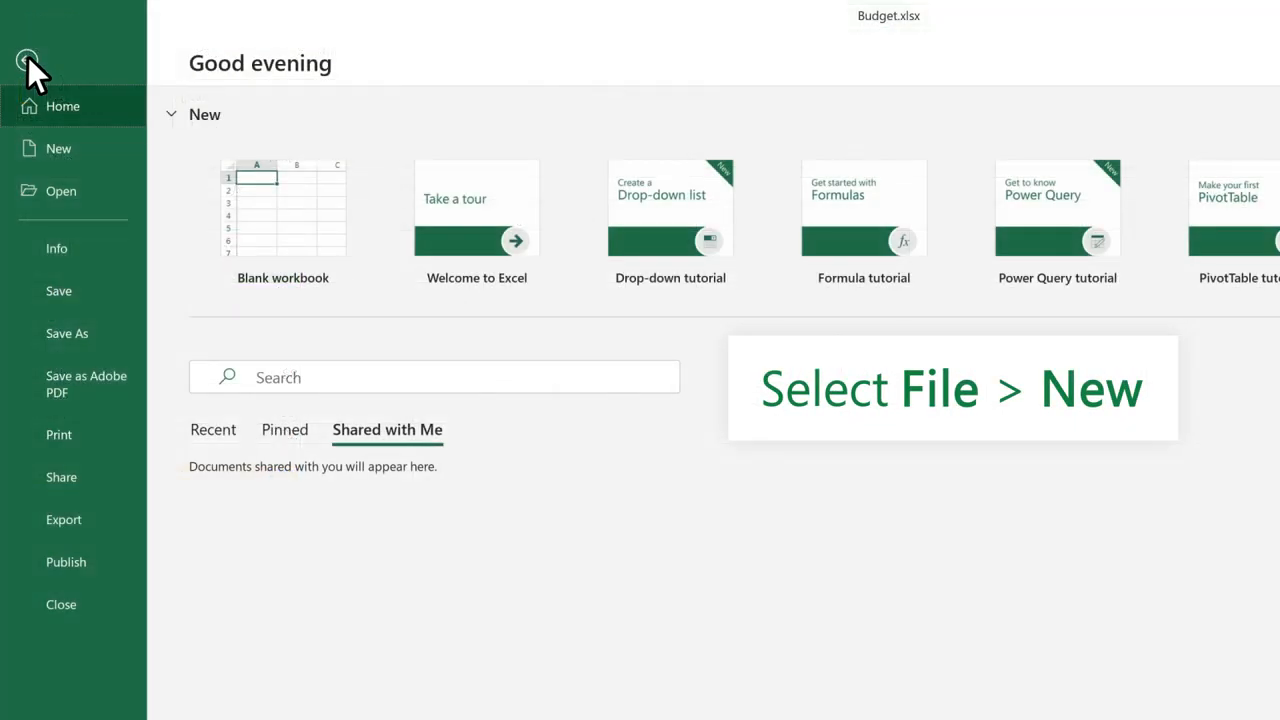
pyautogui.click(58, 148)
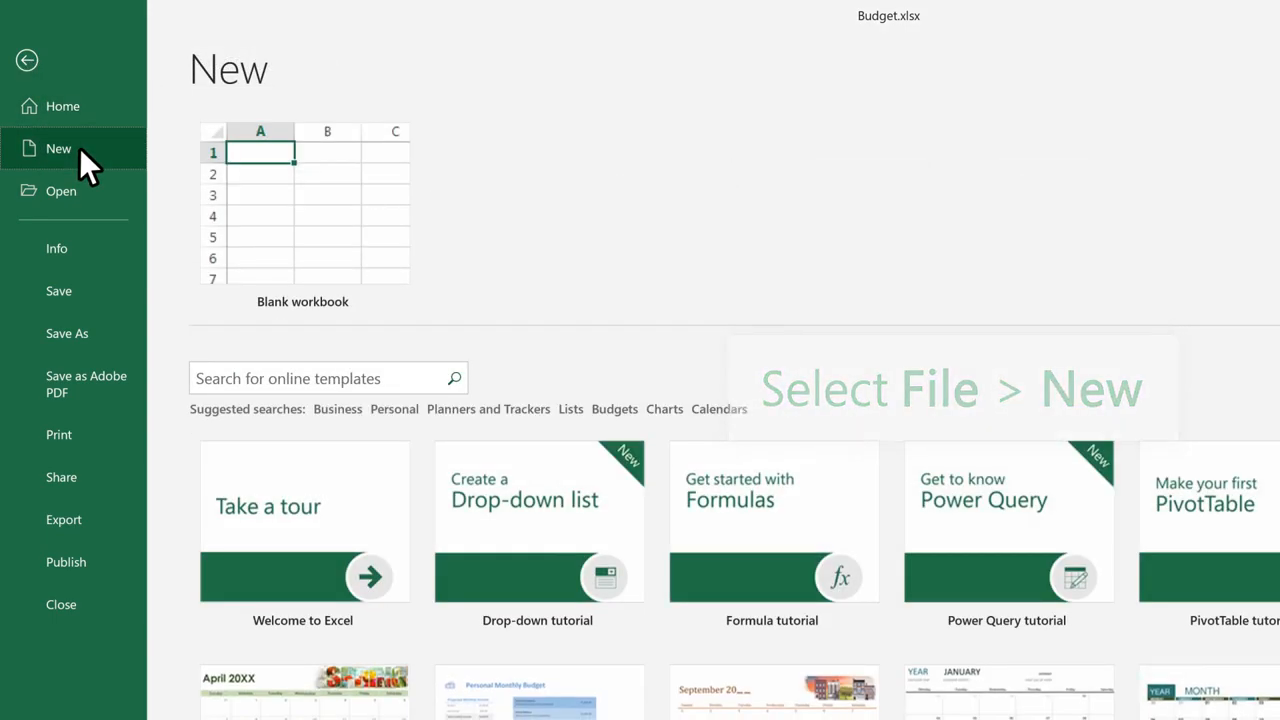